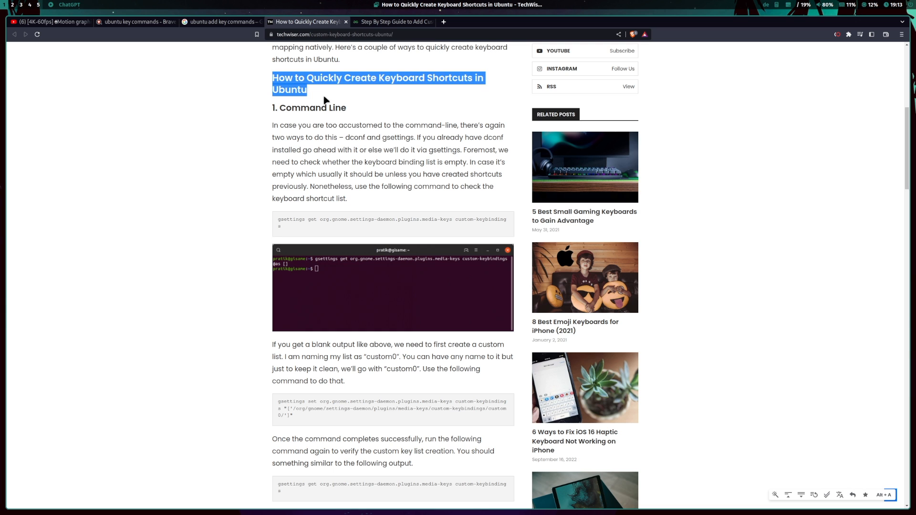
- Scroll down through OpenAI's ChatGPT product page in the new Brave window
scroll("down", 3)
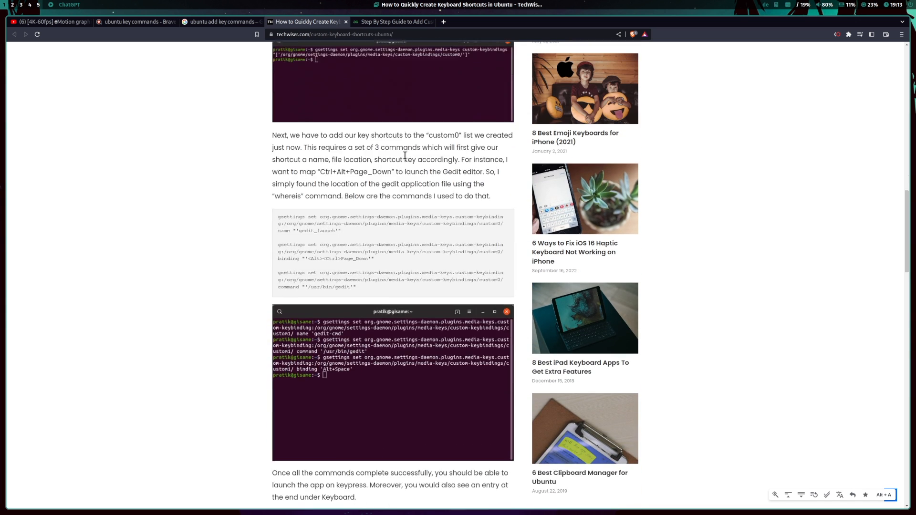
scroll("down", 3)
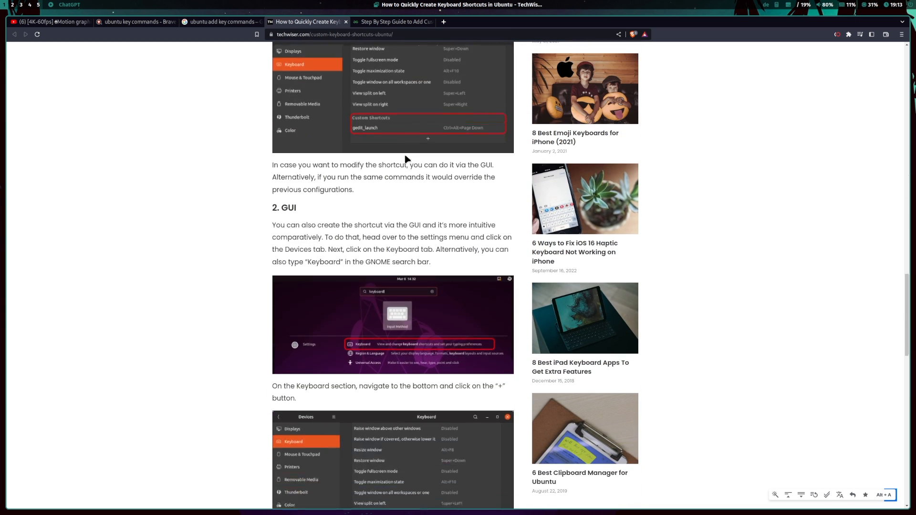
scroll("down", 3)
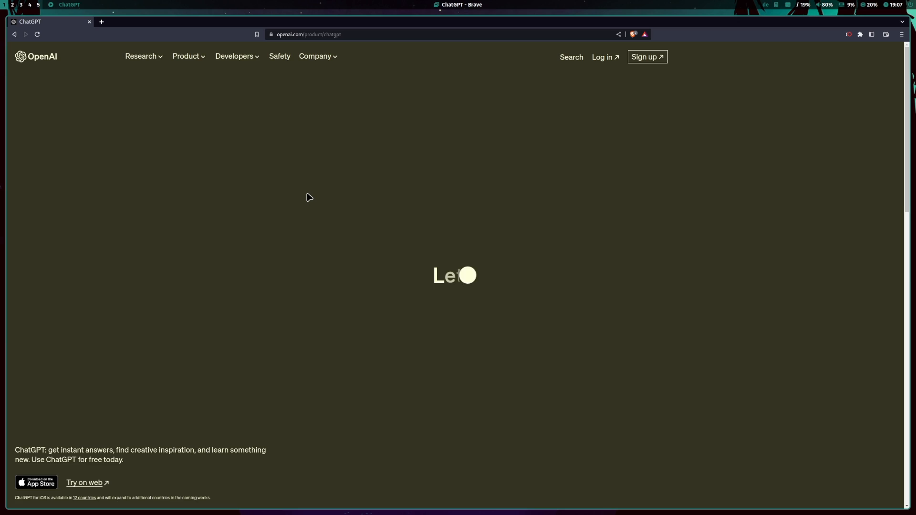
scroll("down", 3)
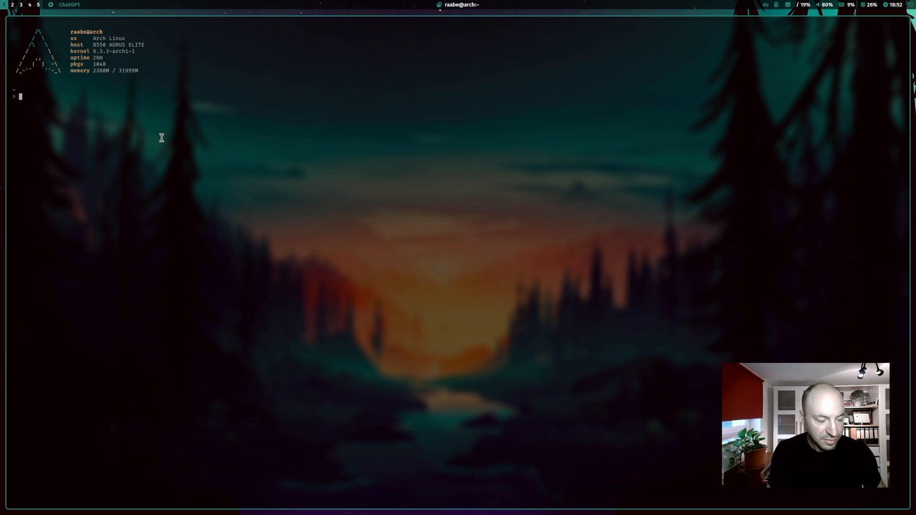
- Bring up the rofi Applications launcher listing the installed web apps
type("++")
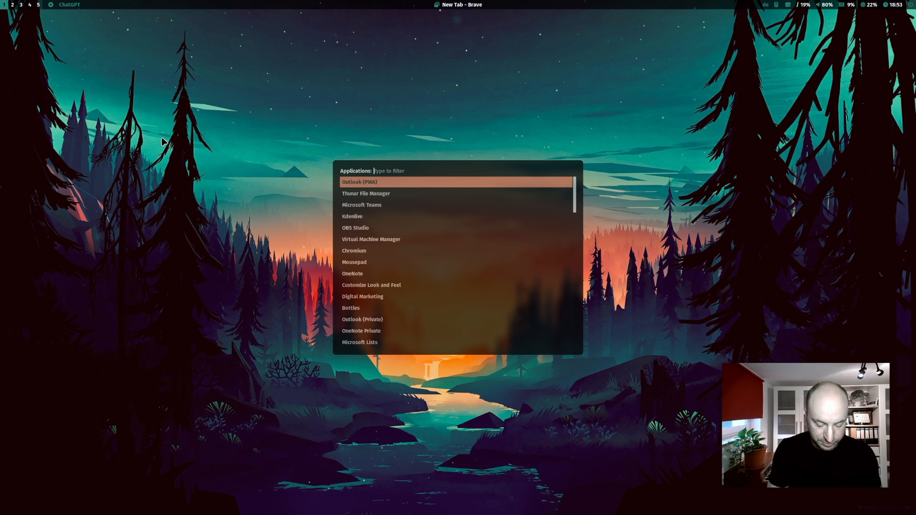
- Launch Outlook (PWA) from the launcher and focus the body of a new email draft
left_click(363, 319)
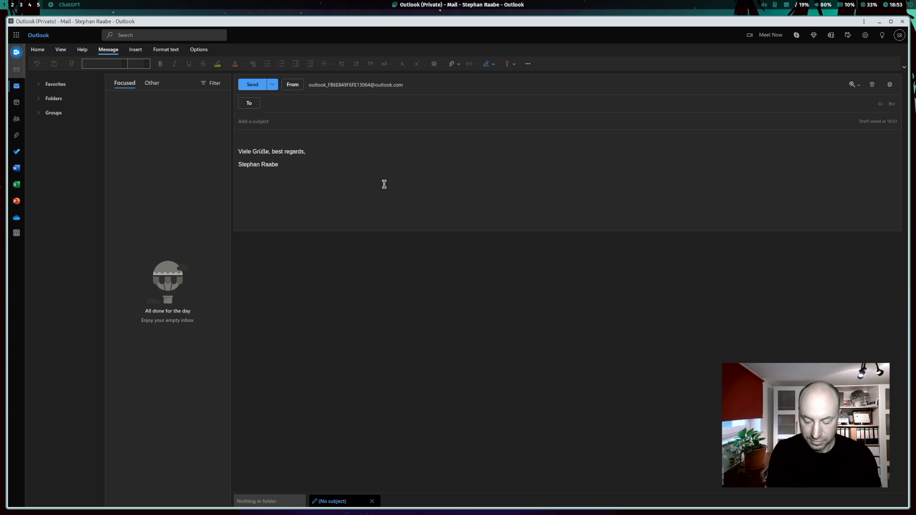
left_click(274, 104)
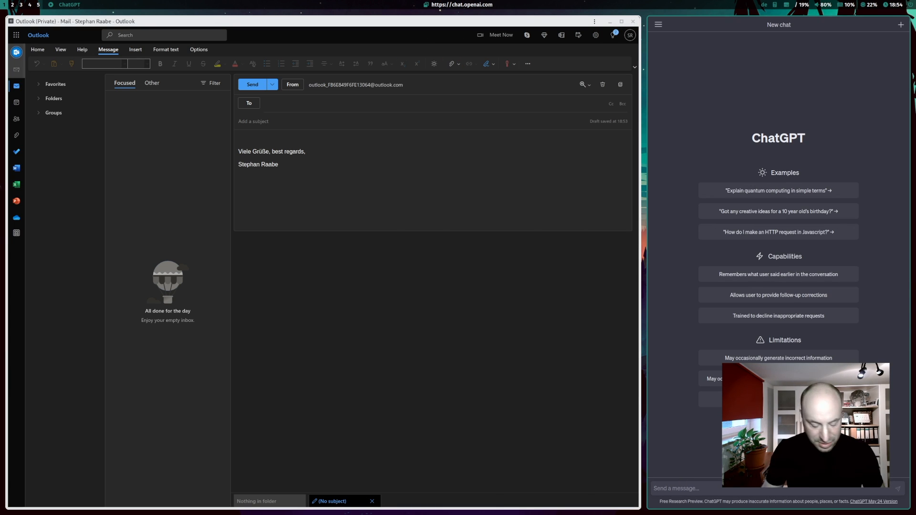
- Ask ChatGPT to write an email reminding colleagues about tomorrow's web session and send the prompt
type("W")
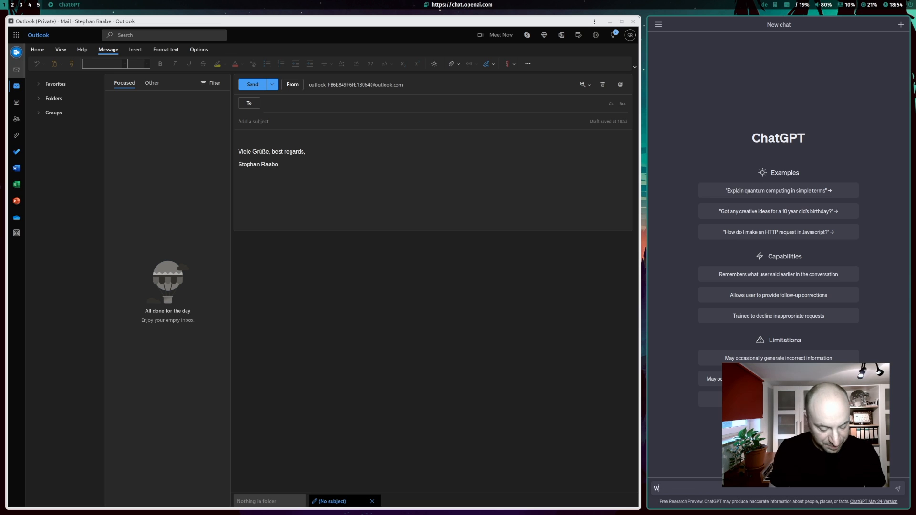
type("rite an email to")
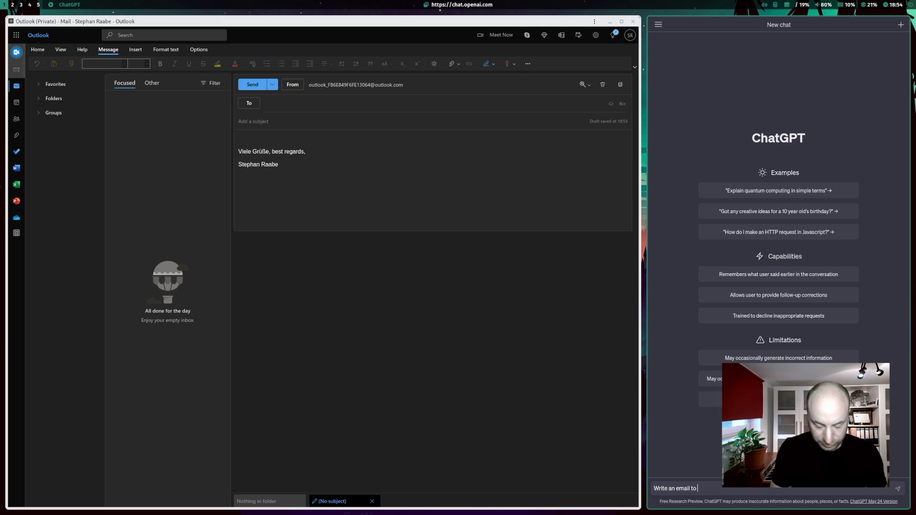
type("remind my colleagues to")
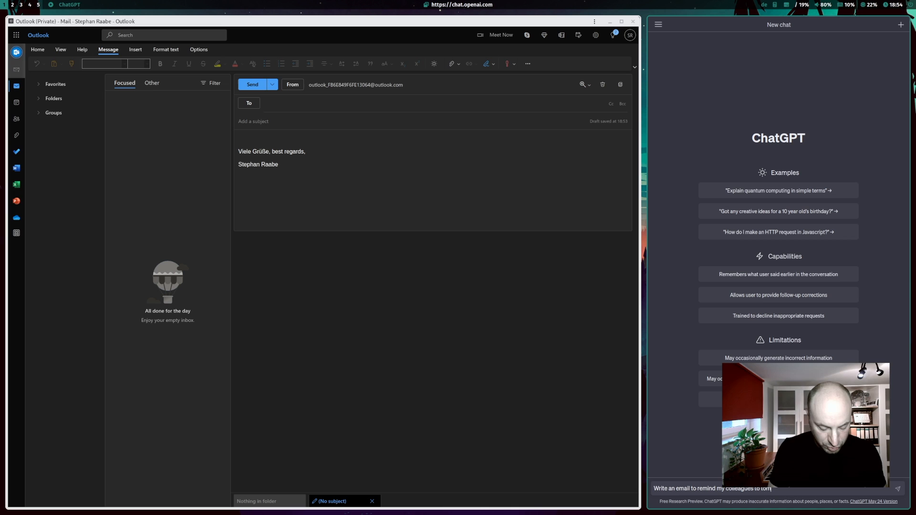
type("tomorrows web")
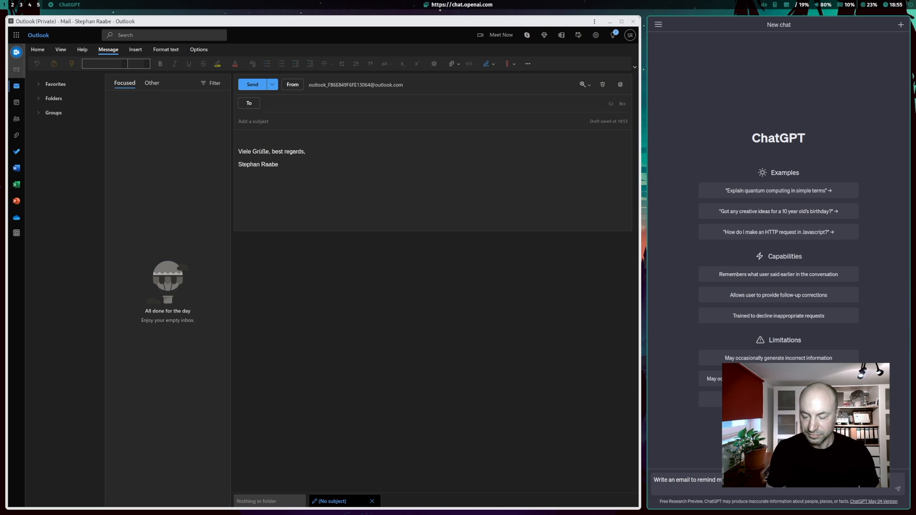
left_click(899, 487)
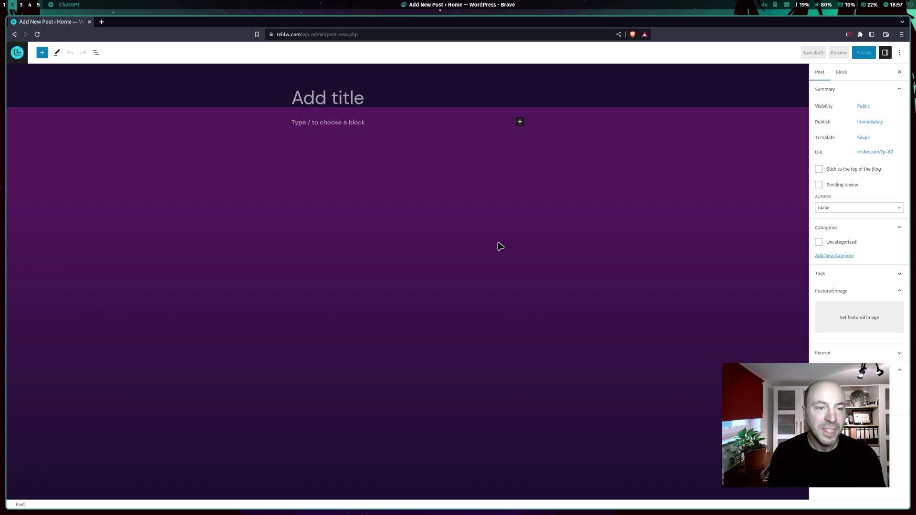
- Focus the blank WordPress Add New Post editor before bringing up ChatGPT beside it
left_click(326, 97)
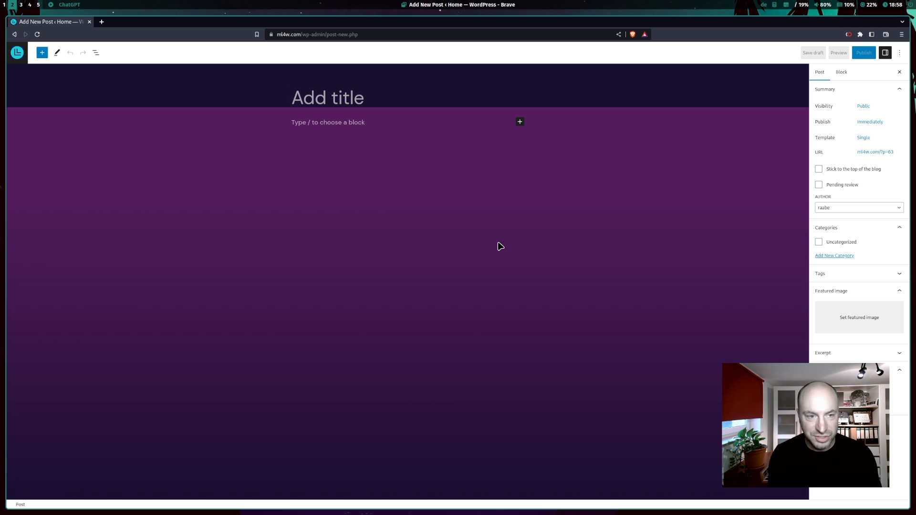
left_click(328, 97)
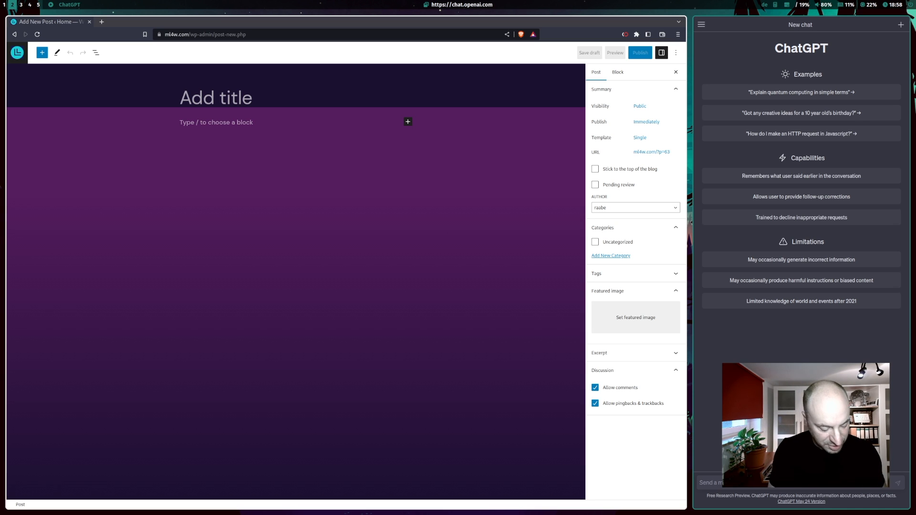
- Send the blog-post prompt and title the post 'Unleash the Power of ChatGPT: Top 3 Benefits for Bloggers'
type("Write")
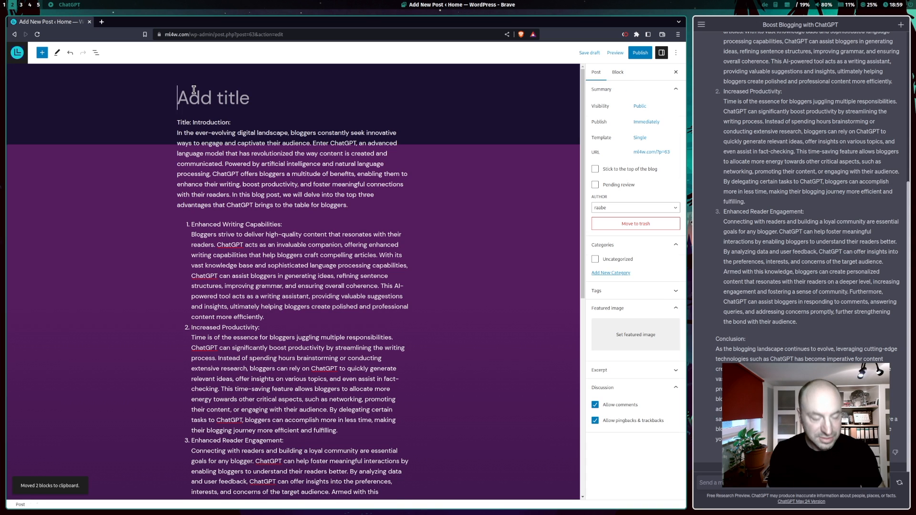
type("Unleash the Power of ChatGPT: Top 3 Benefits for Bloggers")
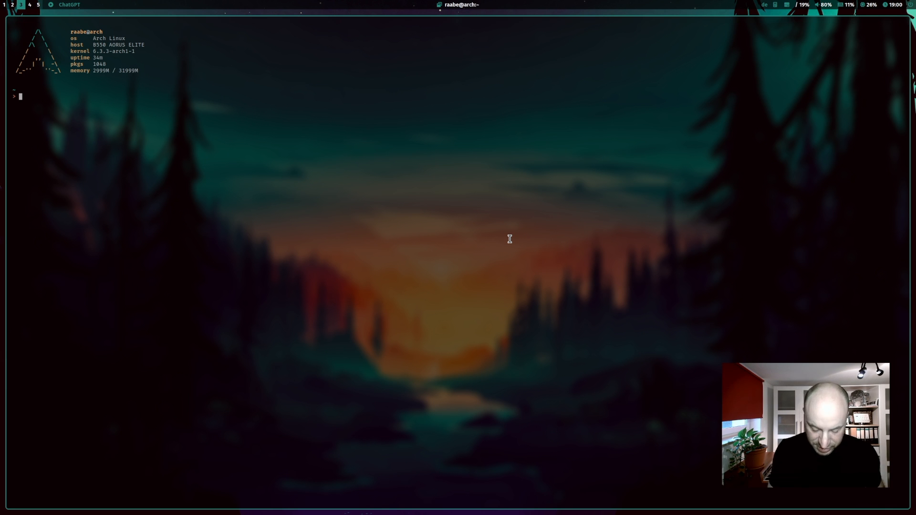
- Open ~/dotfiles/polybar/config.ini in nvim and scroll to the [module/mychatgpt] section
type("cd")
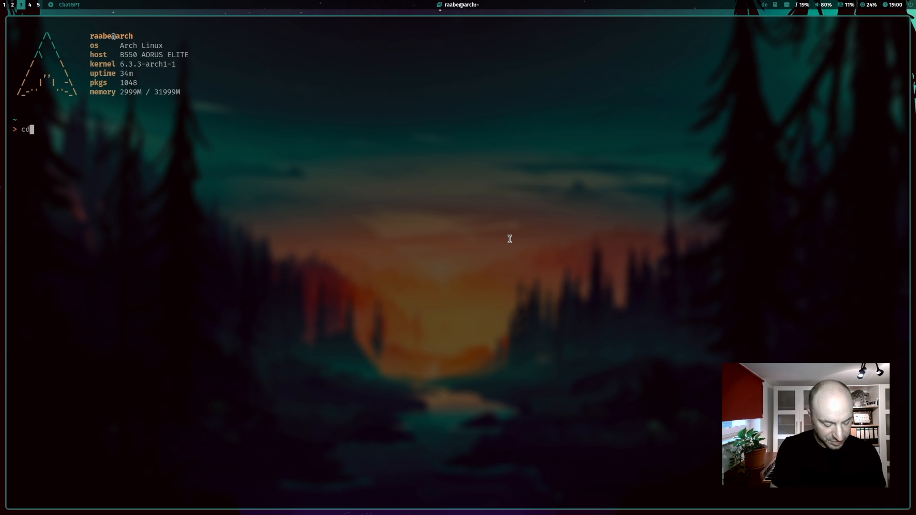
type("dotfiles/")
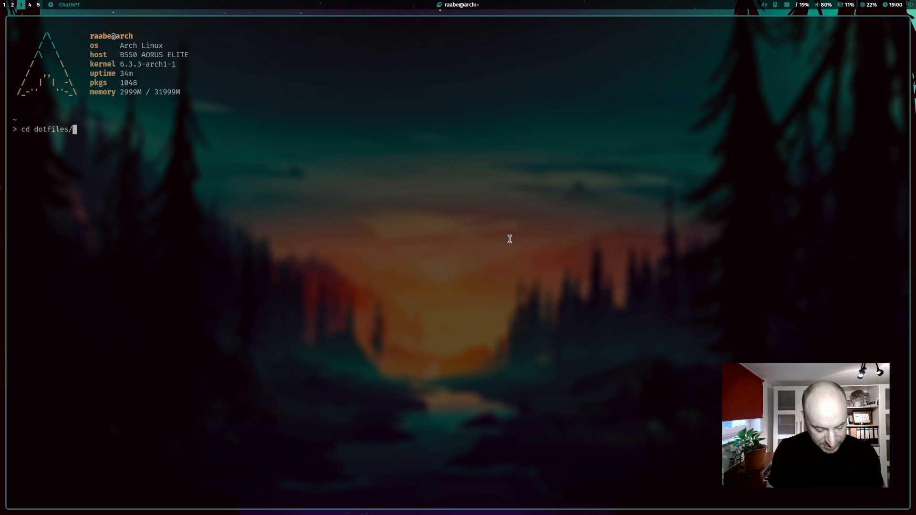
type("polybar/")
type("ls")
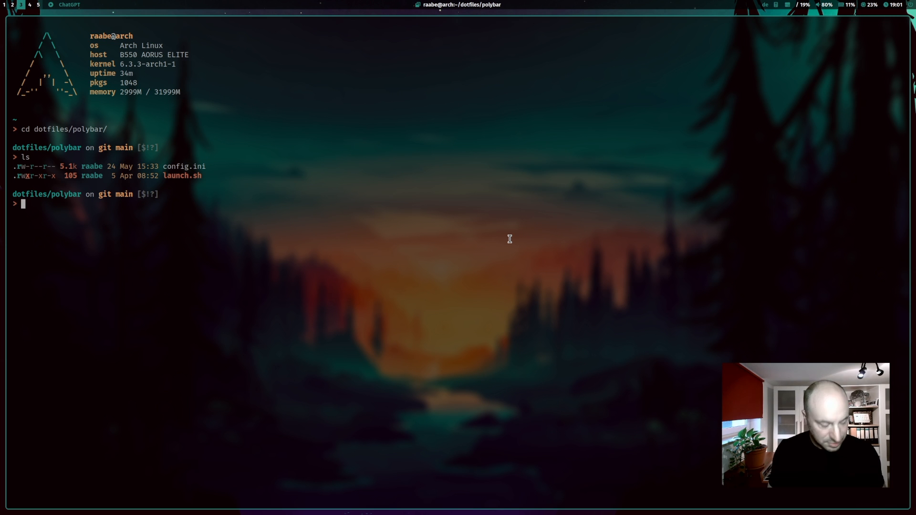
type("v config.ini")
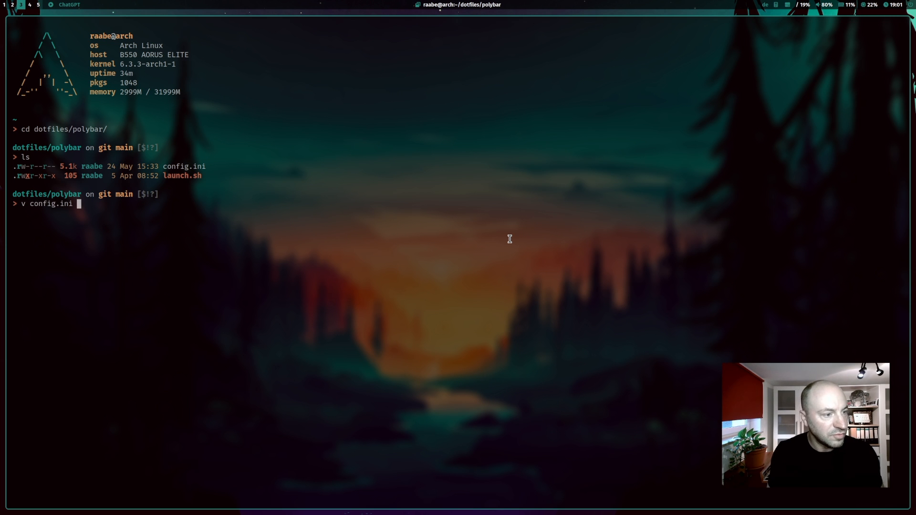
key("Return")
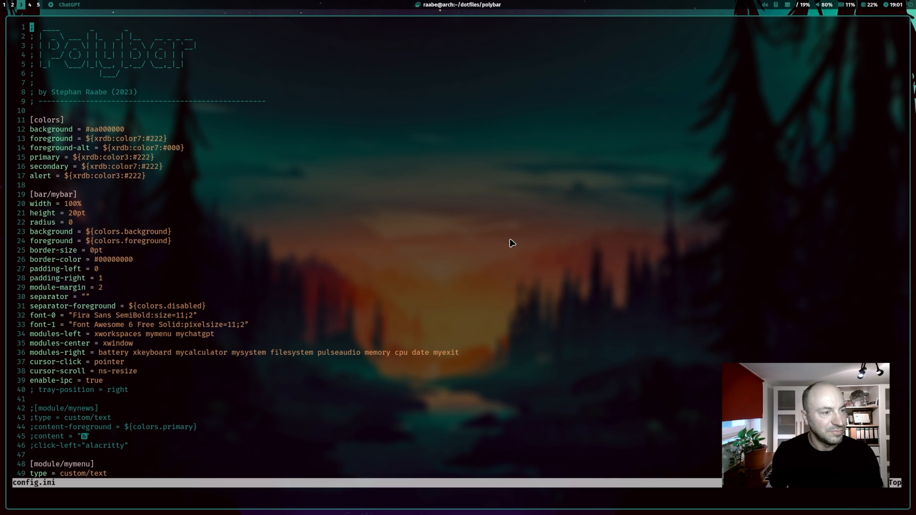
mouse_move(75, 15)
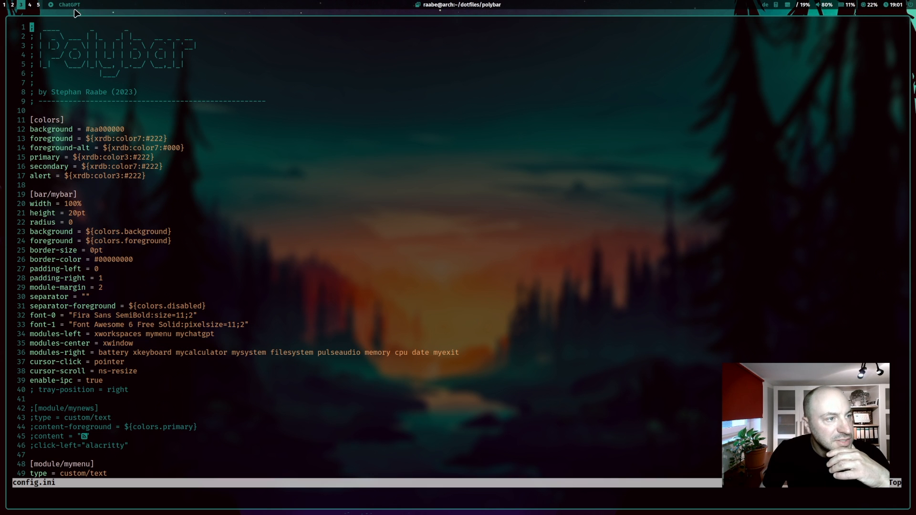
mouse_move(94, 3)
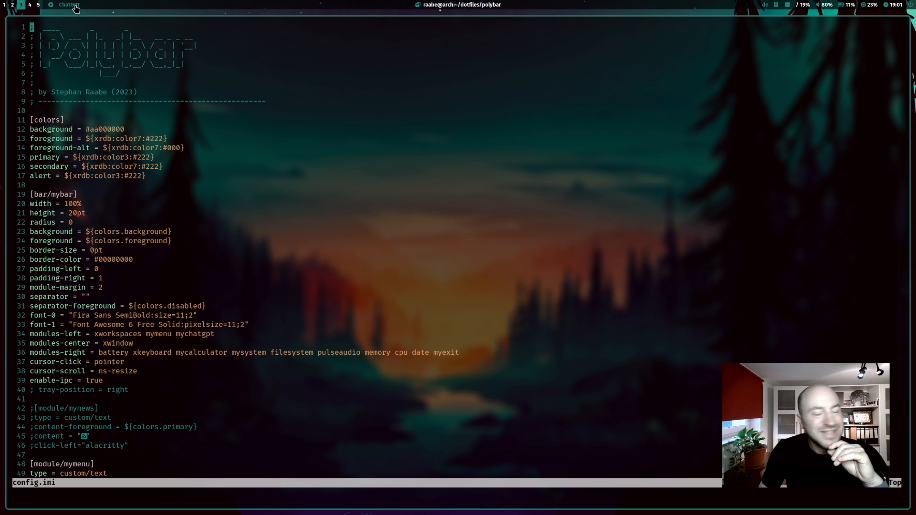
mouse_move(212, 121)
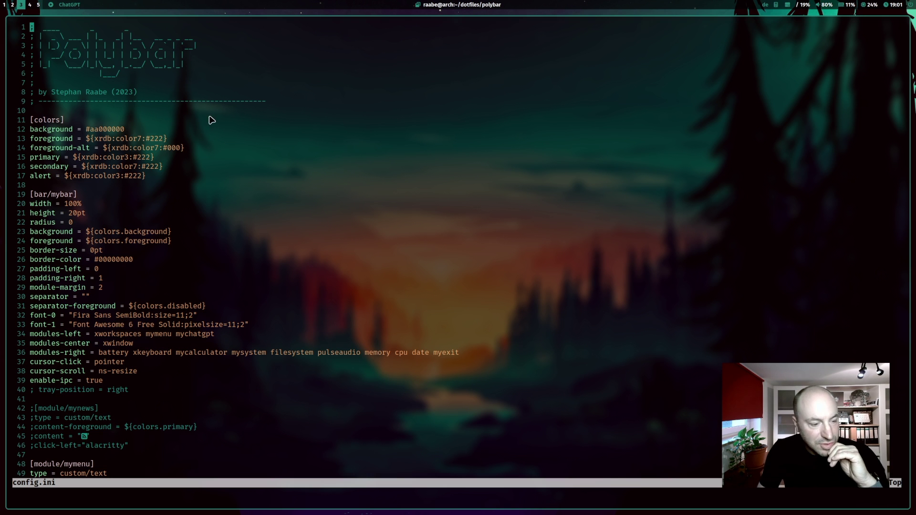
scroll("down", 3)
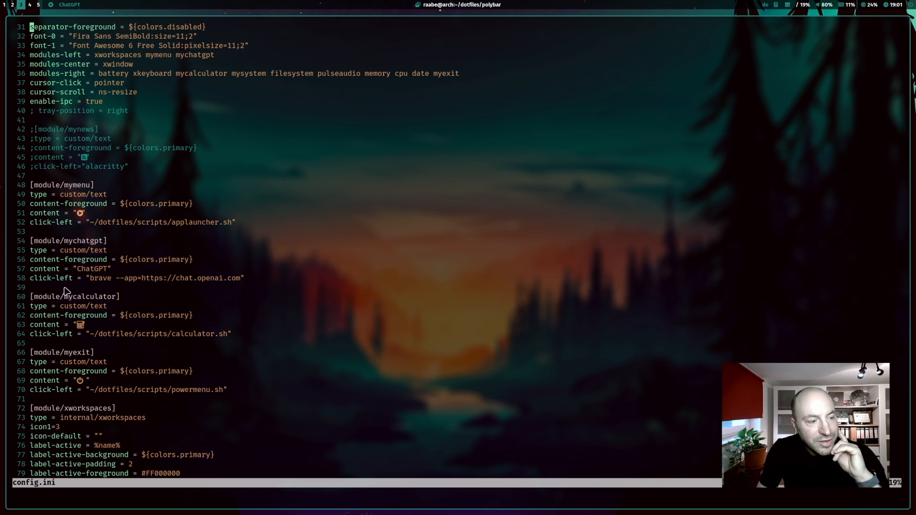
mouse_move(80, 258)
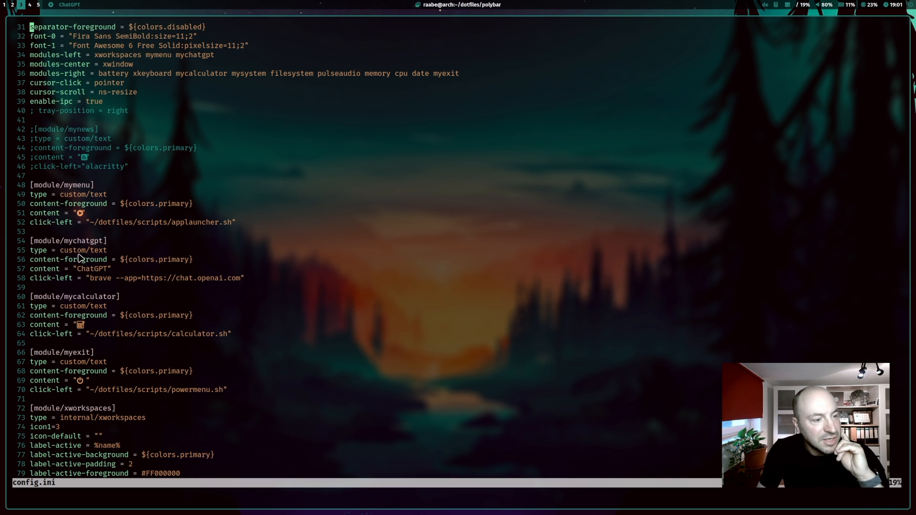
mouse_move(65, 262)
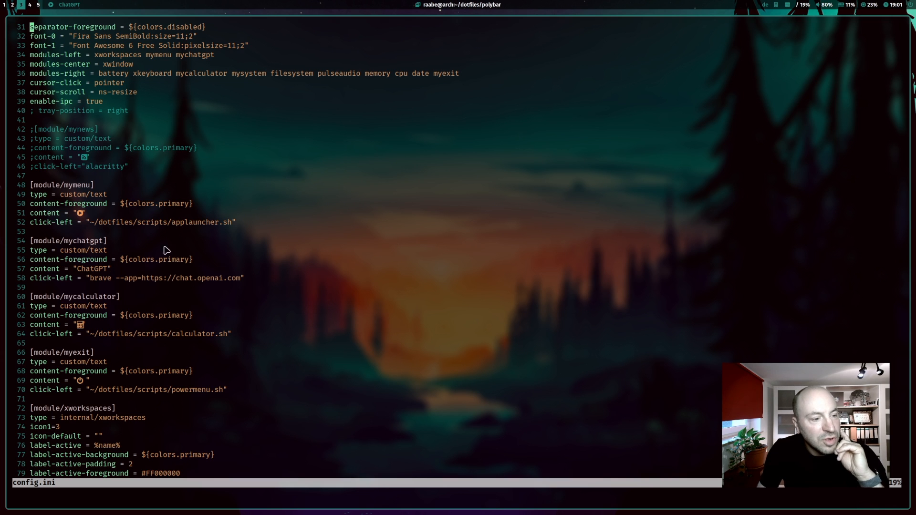
mouse_move(151, 264)
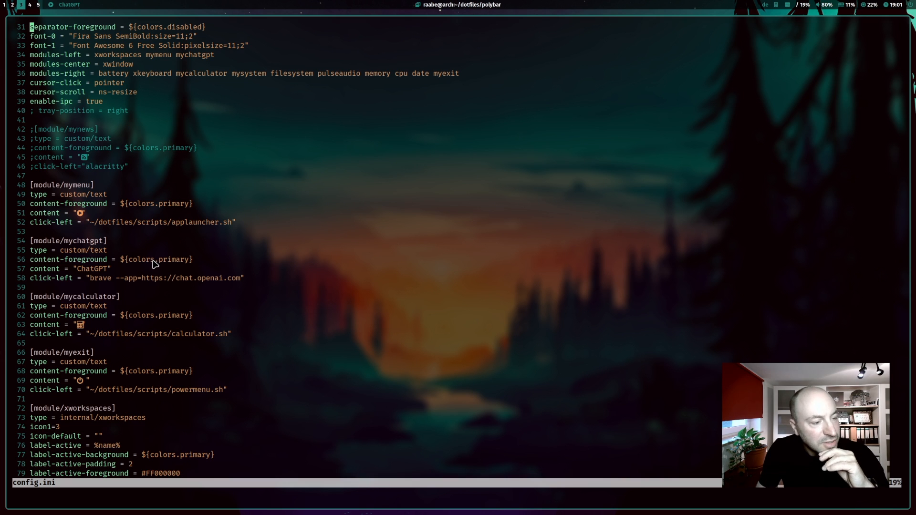
mouse_move(113, 267)
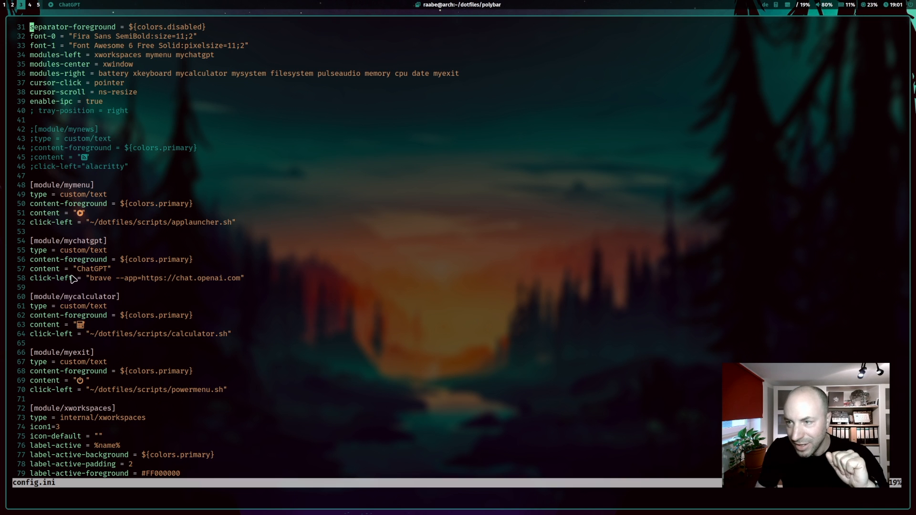
mouse_move(100, 269)
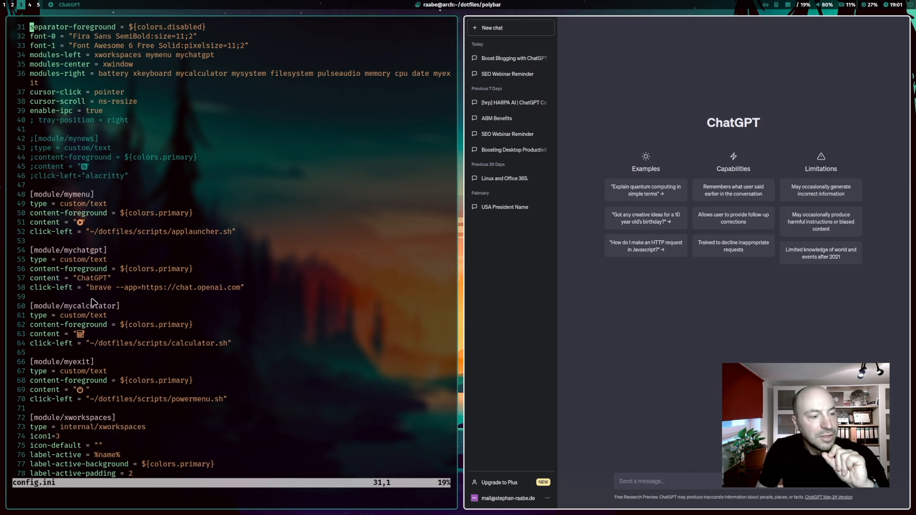
mouse_move(93, 288)
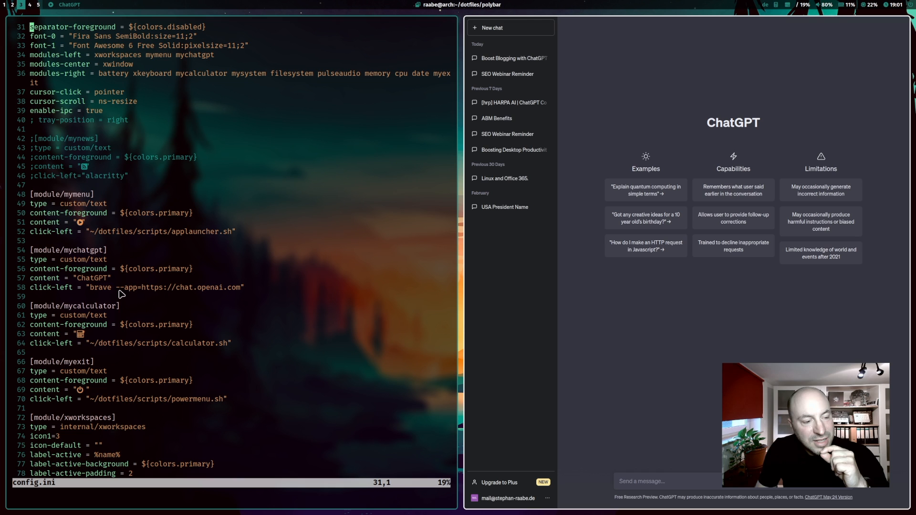
mouse_move(147, 295)
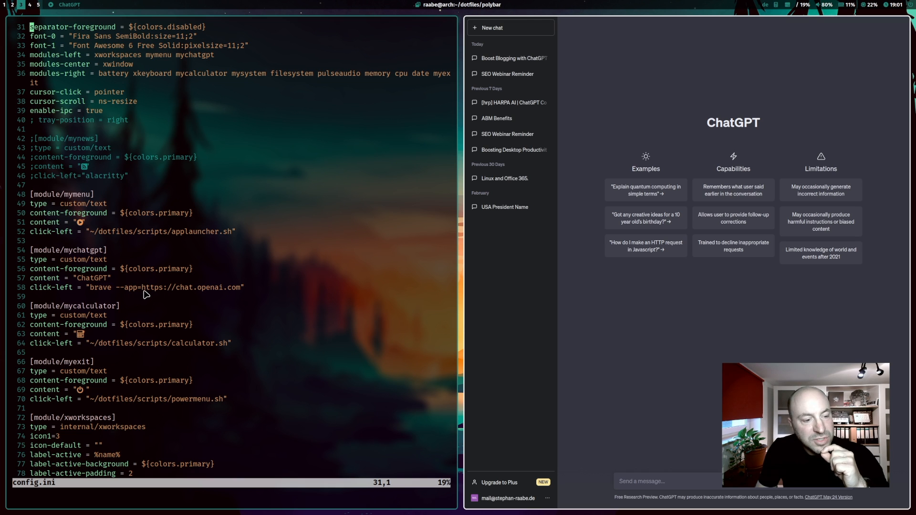
mouse_move(477, 307)
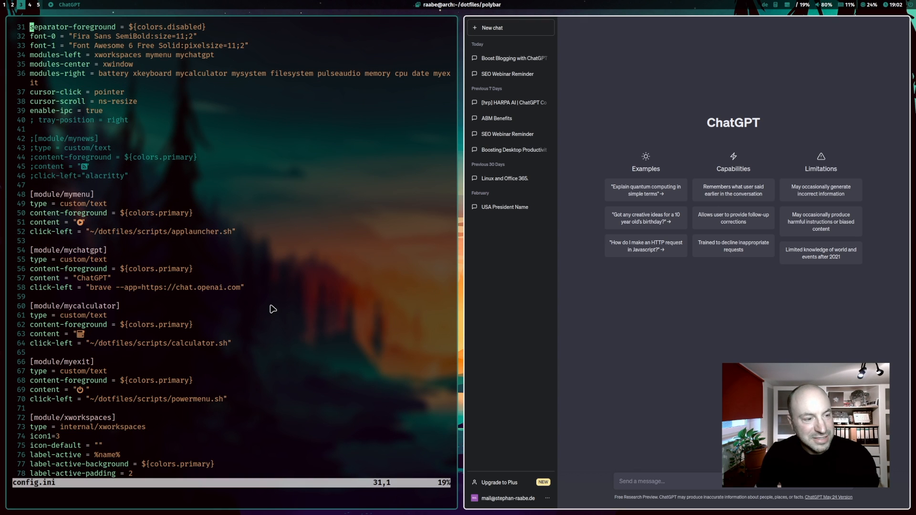
mouse_move(170, 295)
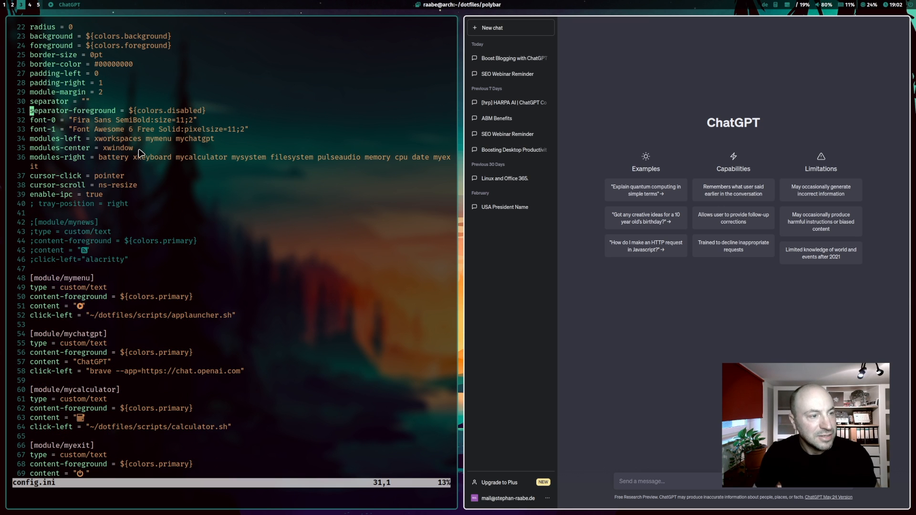
mouse_move(205, 149)
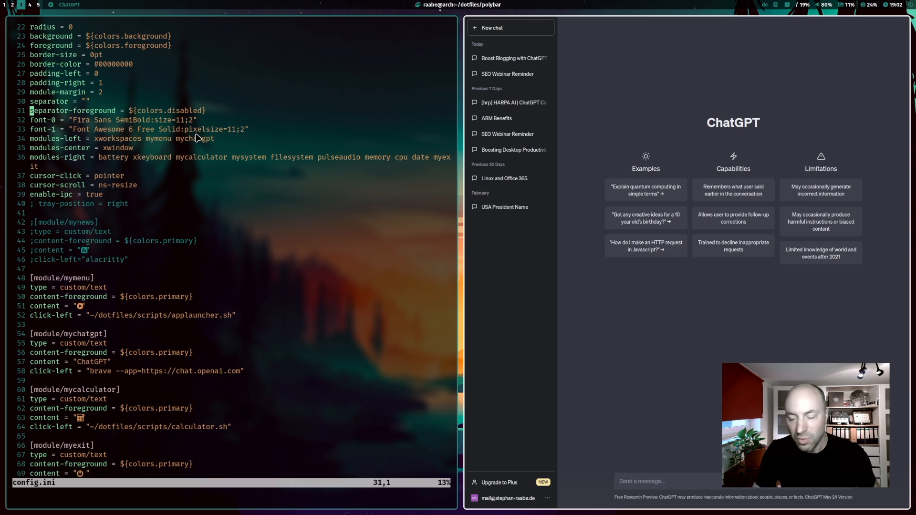
mouse_move(180, 150)
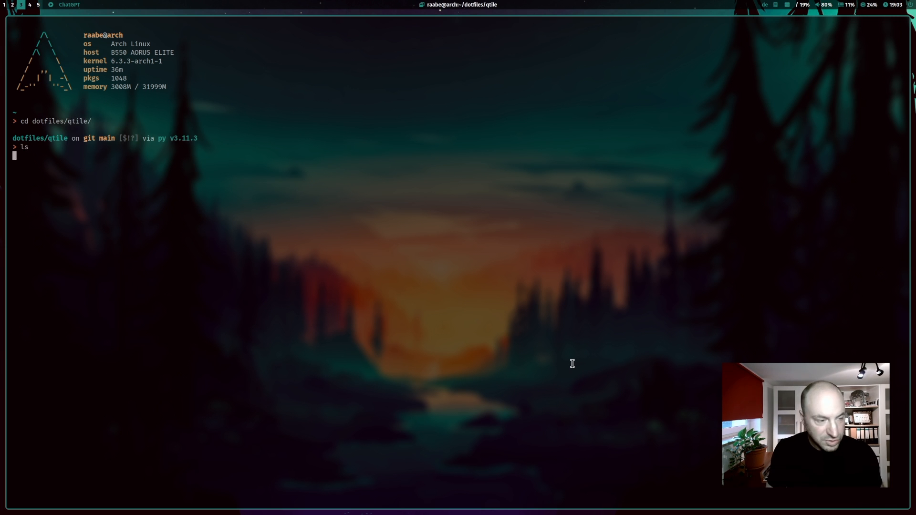
- List the qtile dotfiles folder and open its config.py in the editor
key("Return")
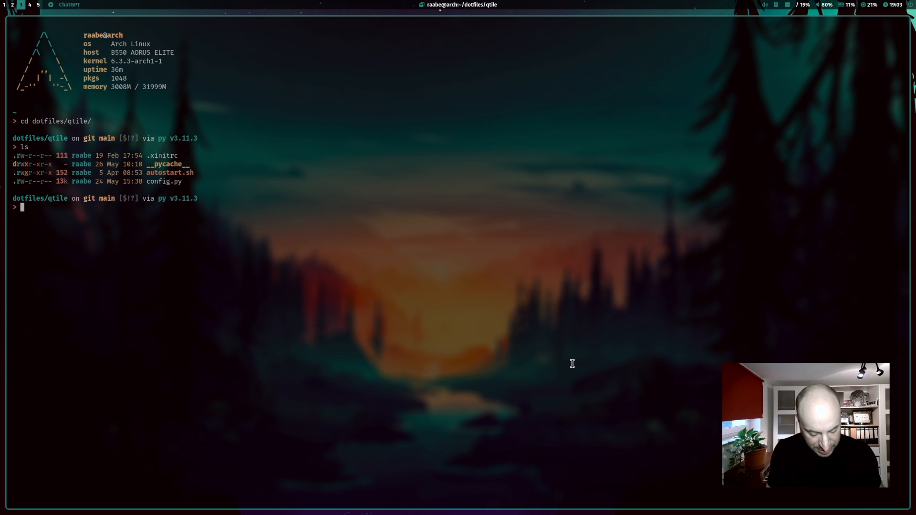
type("v")
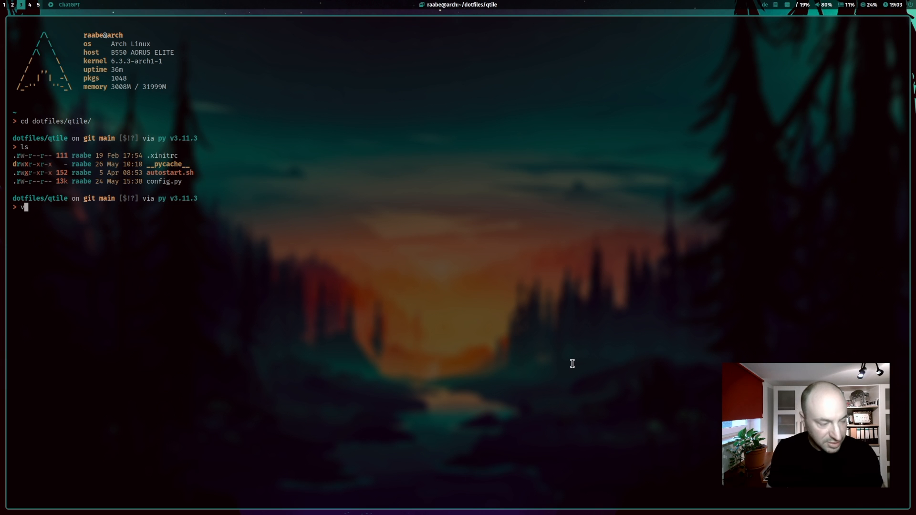
type("config.py")
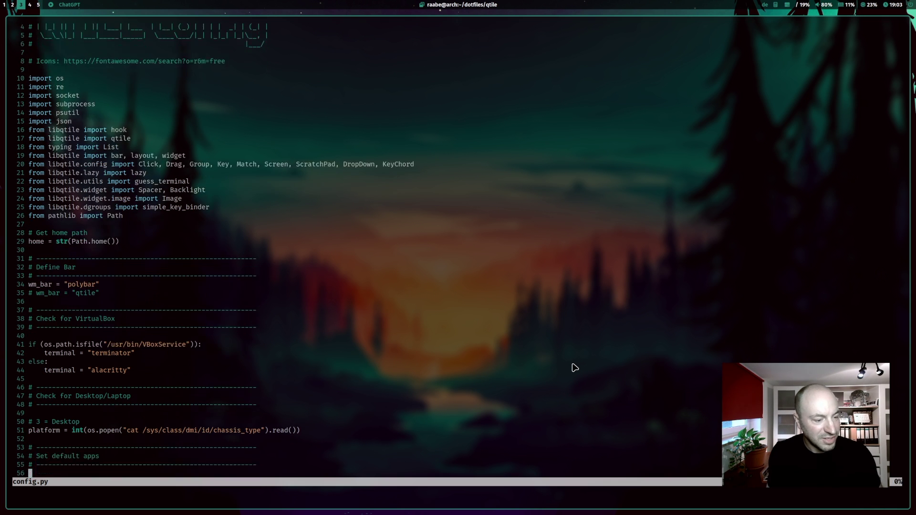
- Scroll to the F10 'Open ChatGPT' keybinding in config.py and trigger it to open ChatGPT beside vim
scroll("down", 3)
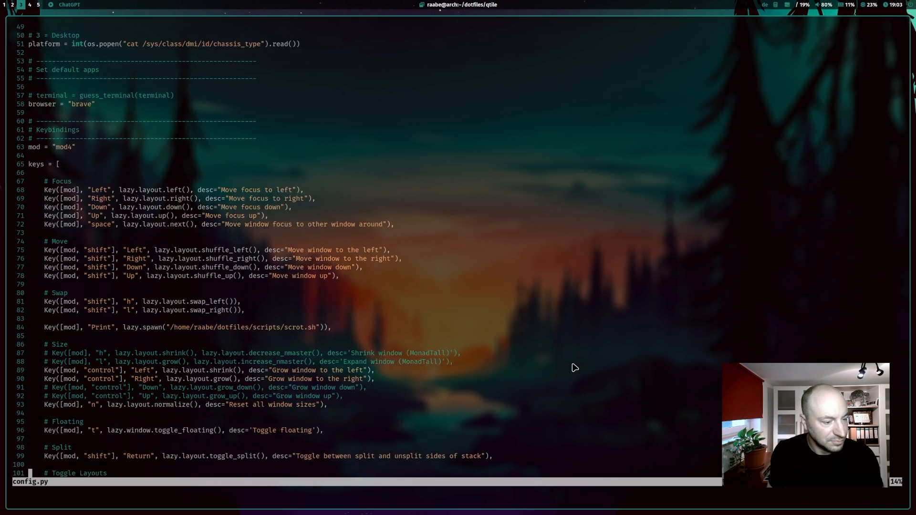
scroll("down", 3)
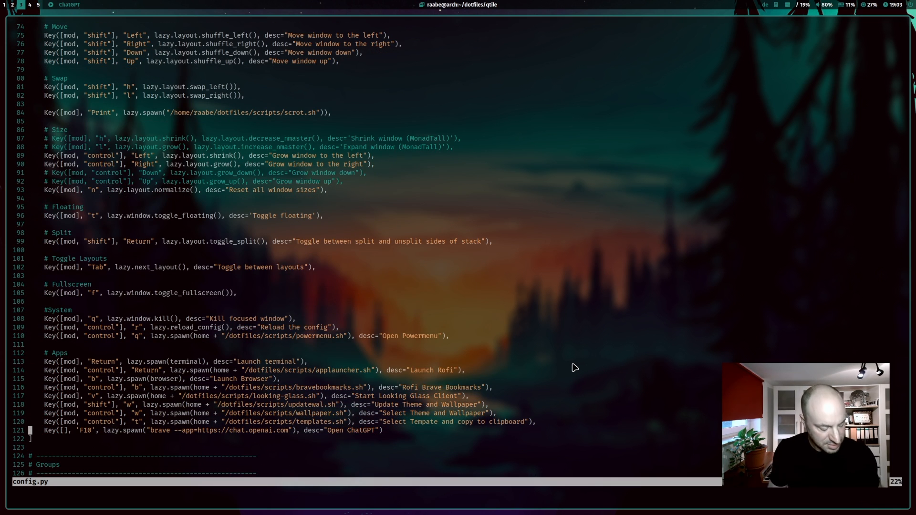
mouse_move(572, 364)
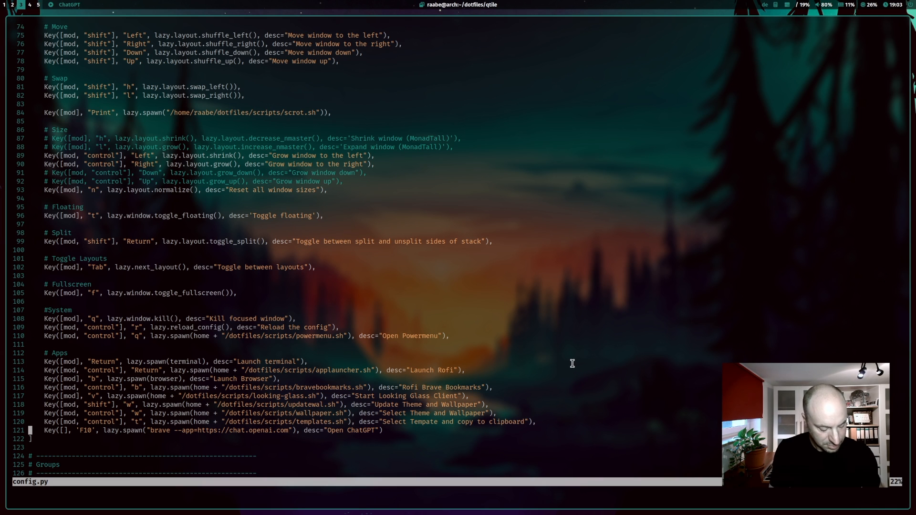
key("V")
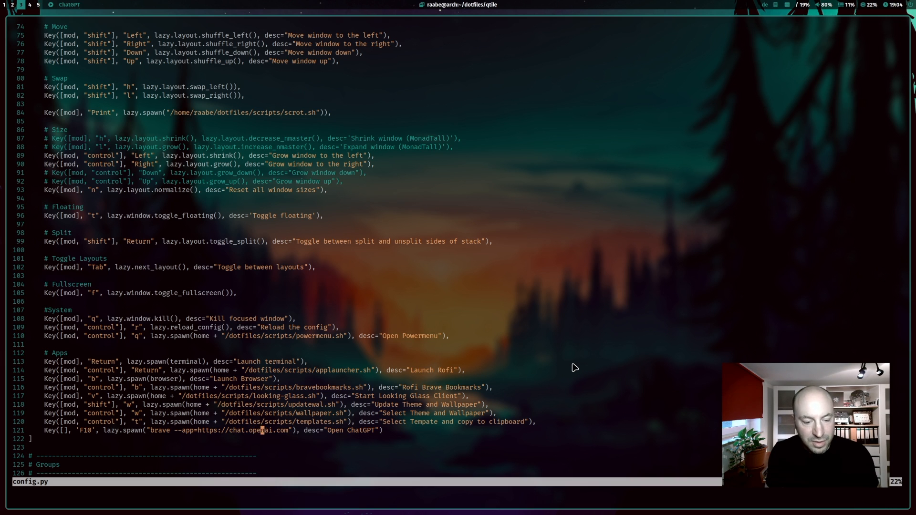
key("F10")
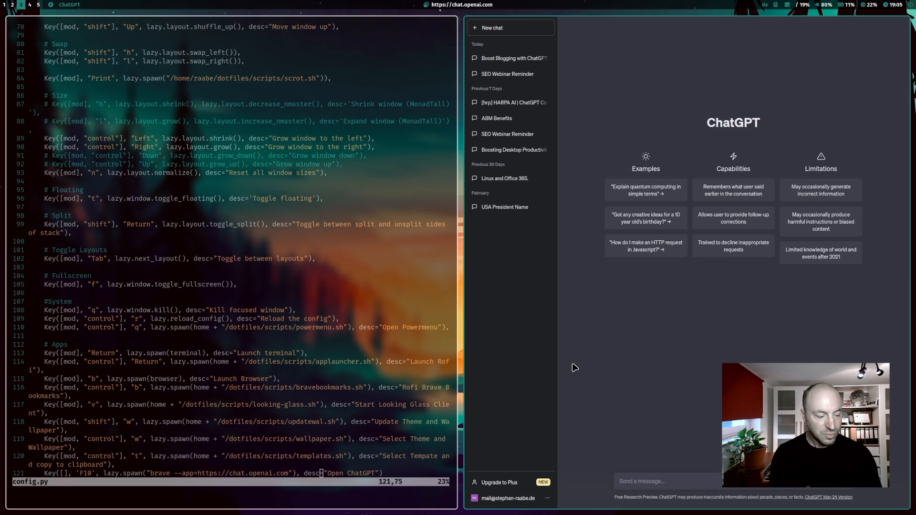